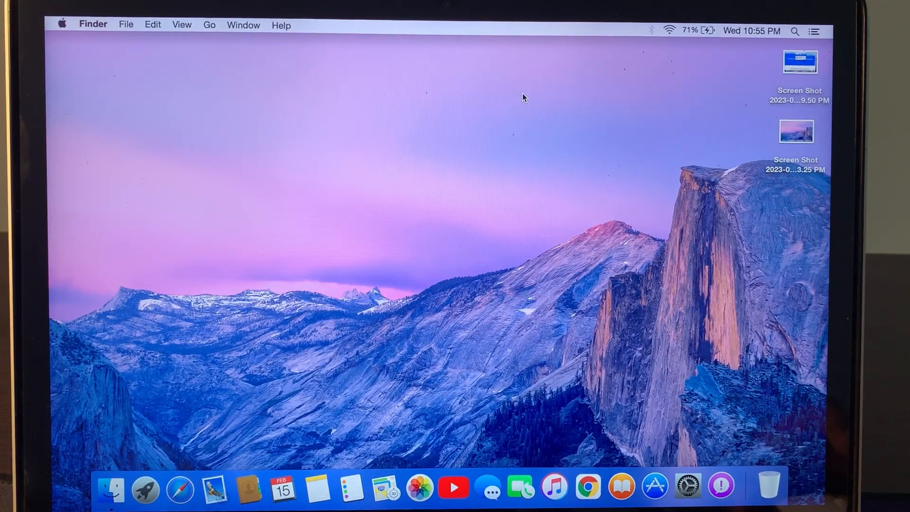
{"action": "mouse_move", "coordinate": [647, 45]}
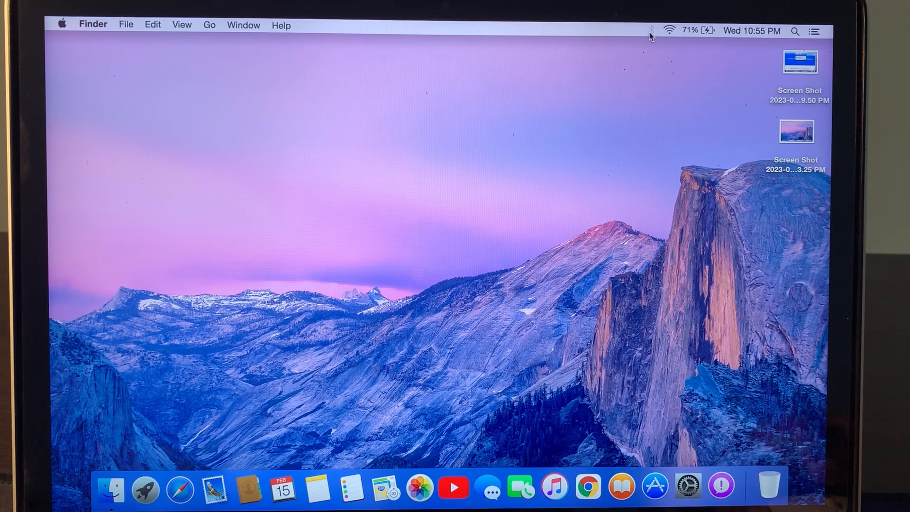
{"action": "mouse_move", "coordinate": [607, 70]}
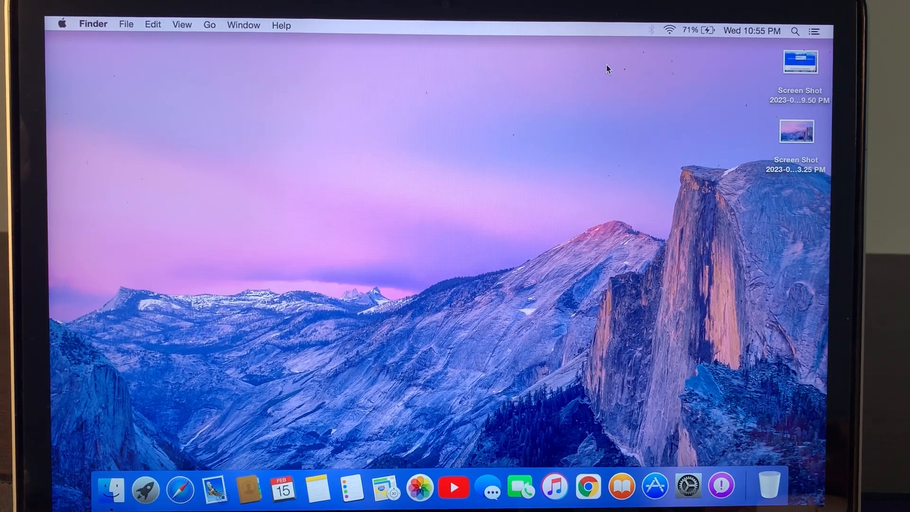
{"action": "mouse_move", "coordinate": [488, 488]}
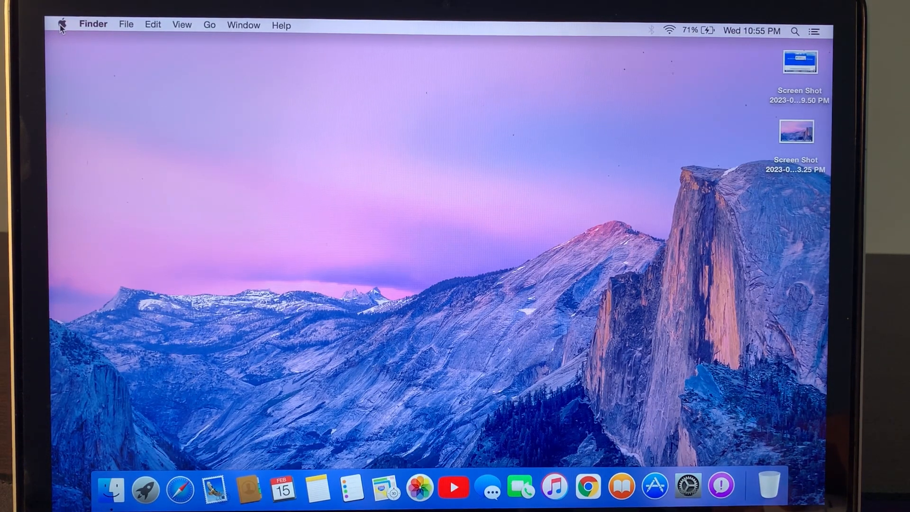
Step: Shut down the Mac from the Apple menu and boot it into Safe Mode
{"action": "left_click", "coordinate": [62, 24]}
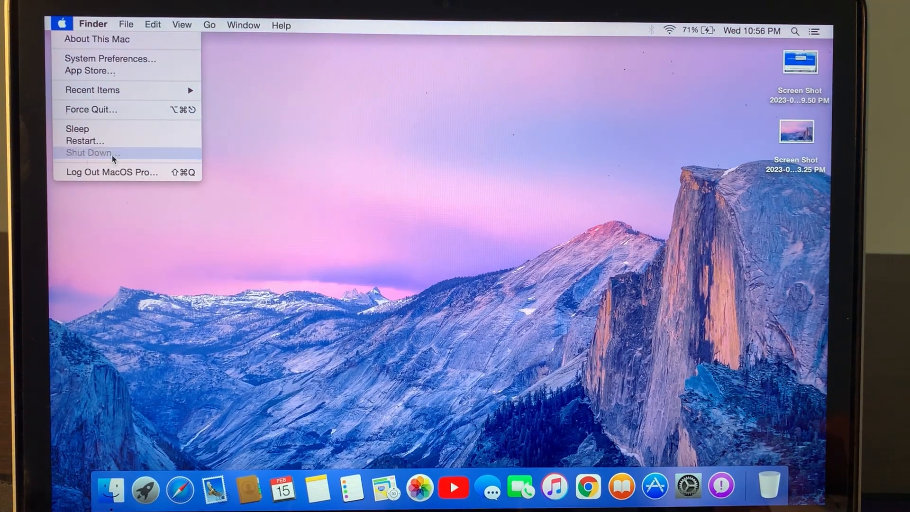
{"action": "left_click", "coordinate": [88, 153]}
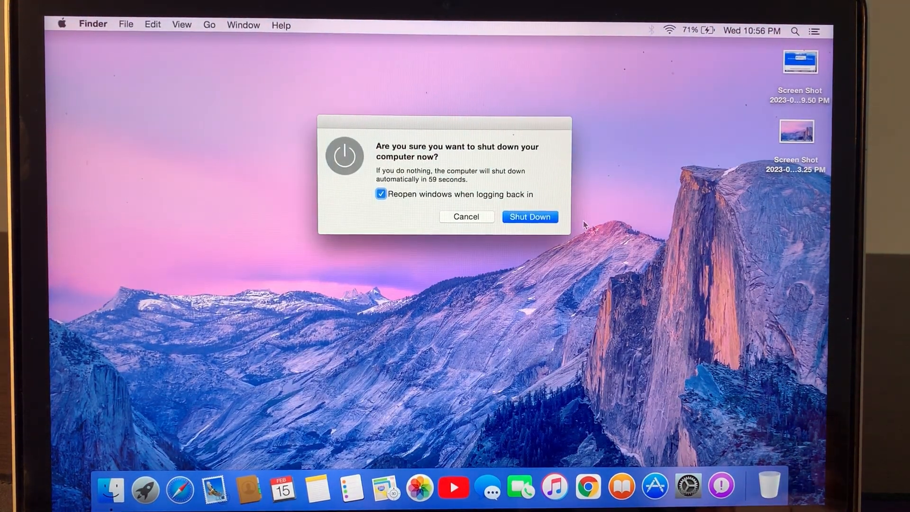
{"action": "left_click", "coordinate": [530, 216]}
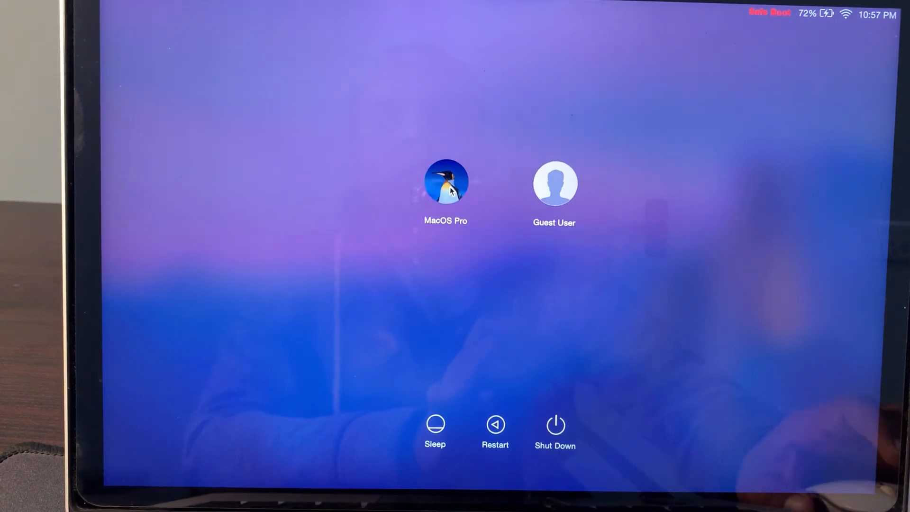
Step: Sign in to the main user account with its password
{"action": "left_click", "coordinate": [445, 190]}
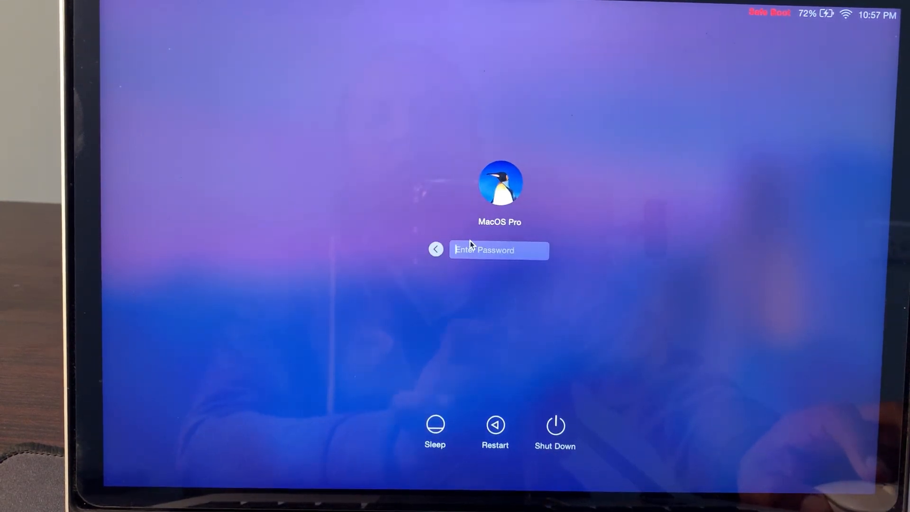
{"action": "type", "text": "••••"}
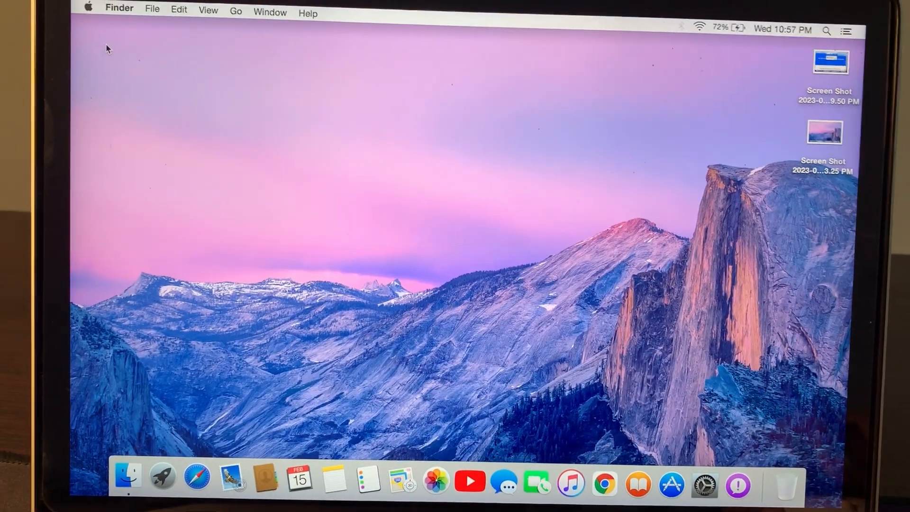
Step: Uncheck Bluetooth Sharing in System Preferences' Sharing pane and go to Bluetooth preferences
{"action": "left_click", "coordinate": [90, 9]}
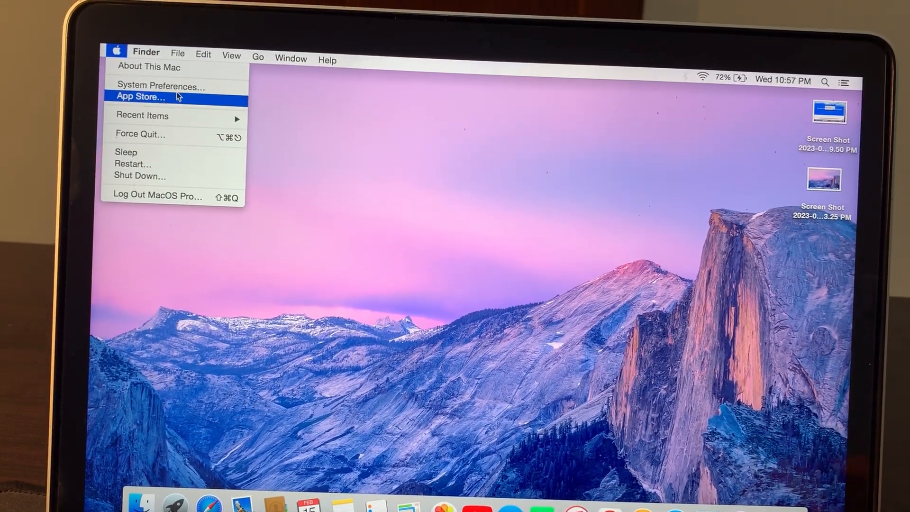
{"action": "left_click", "coordinate": [158, 87]}
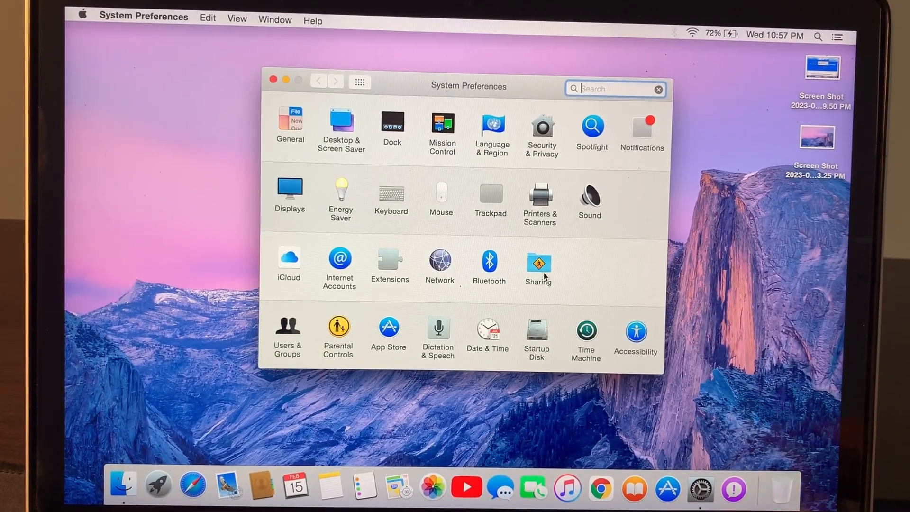
{"action": "left_click", "coordinate": [539, 263]}
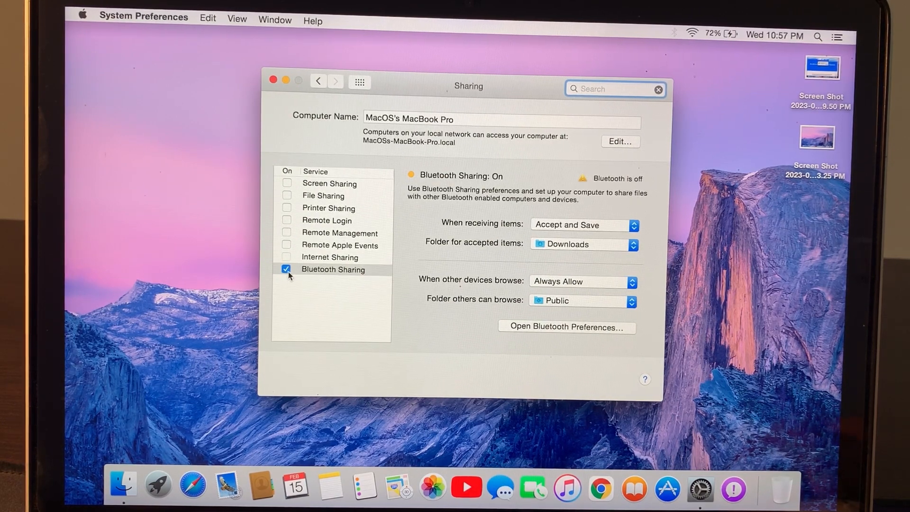
{"action": "left_click", "coordinate": [286, 269]}
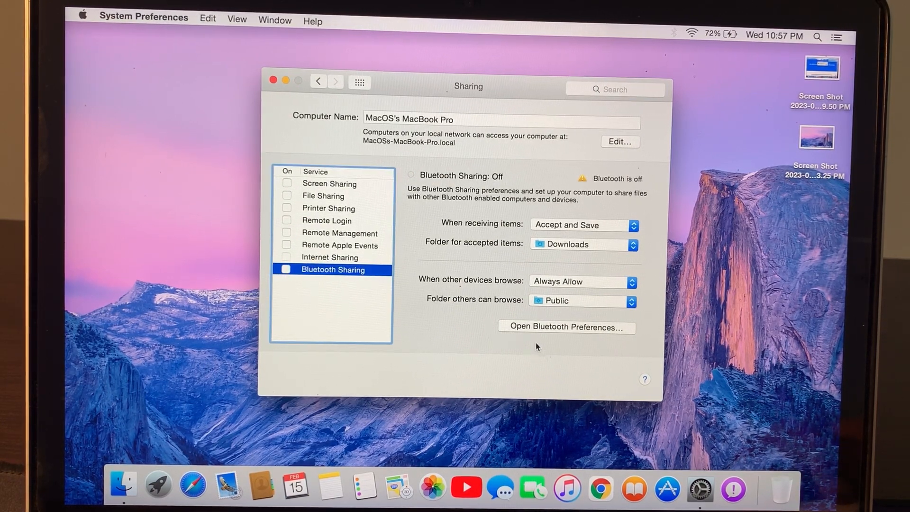
{"action": "left_click", "coordinate": [566, 328]}
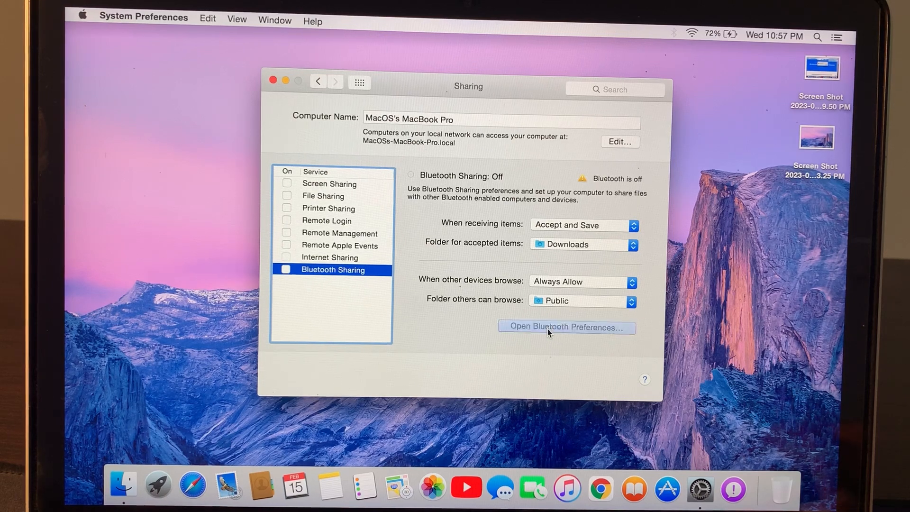
Step: Turn Bluetooth on, close System Preferences, and choose Restart from the Apple menu
{"action": "left_click", "coordinate": [567, 327]}
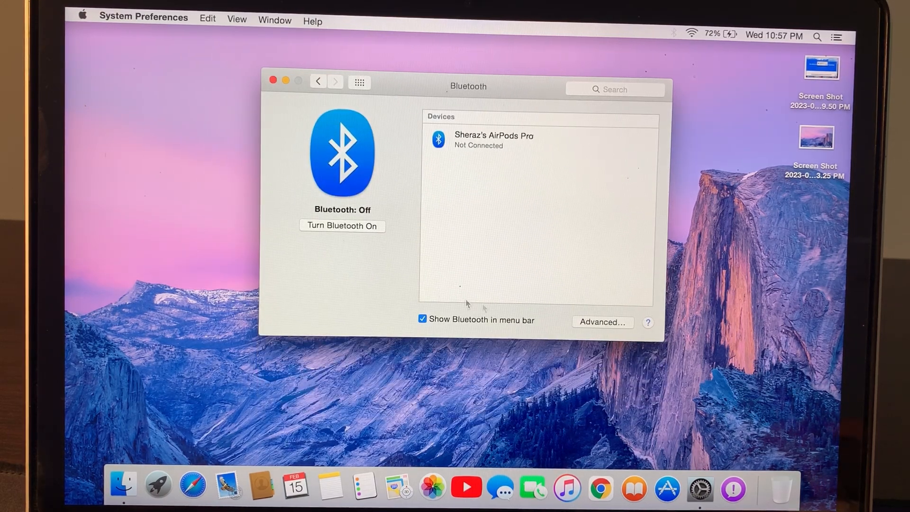
{"action": "left_click", "coordinate": [342, 226]}
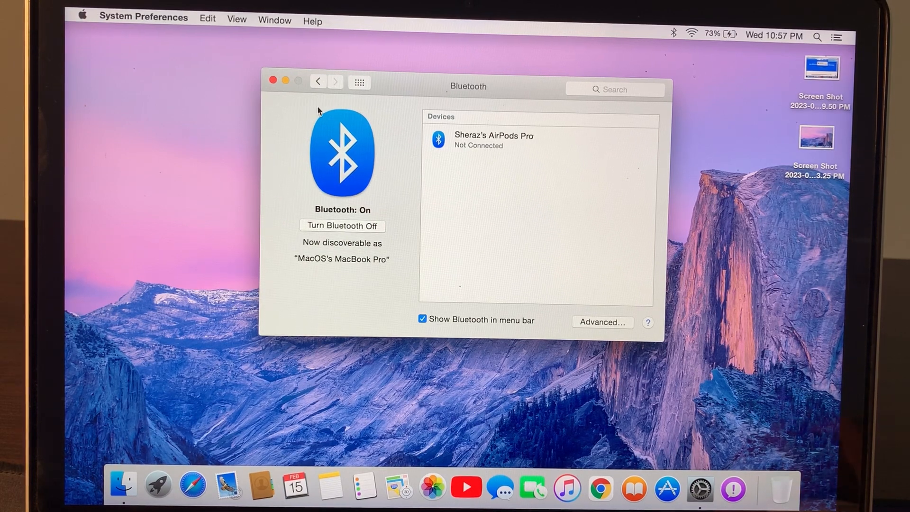
{"action": "left_click", "coordinate": [318, 82]}
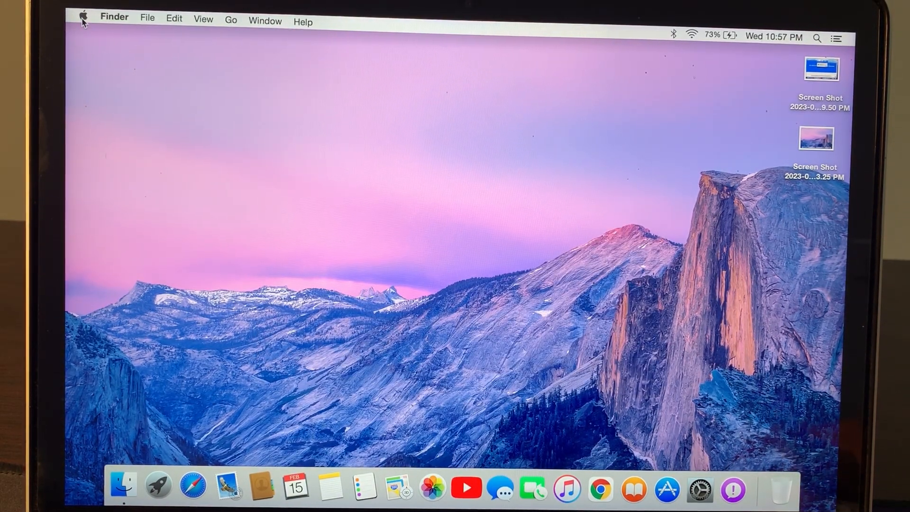
{"action": "left_click", "coordinate": [84, 17]}
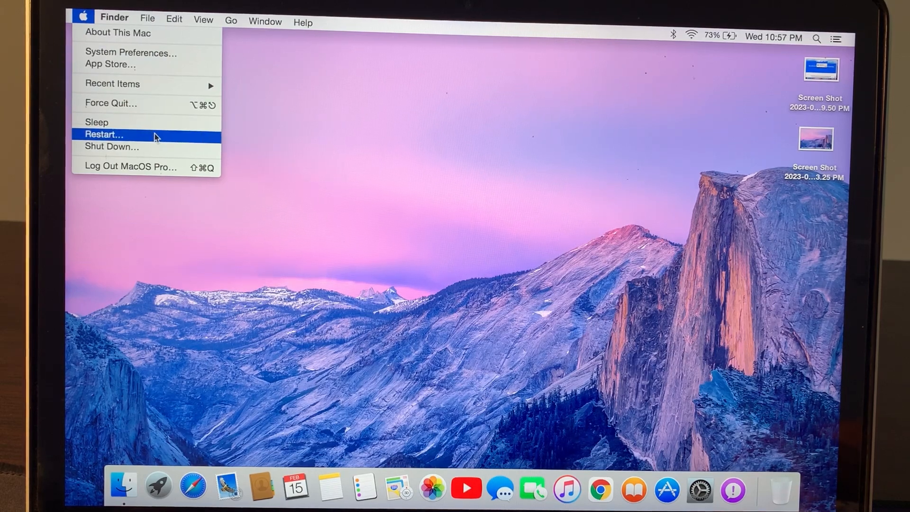
{"action": "left_click", "coordinate": [106, 135]}
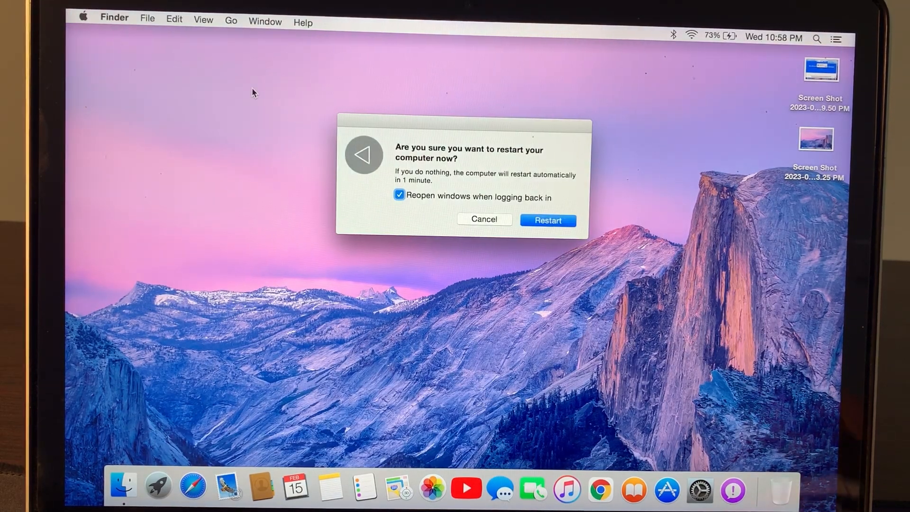